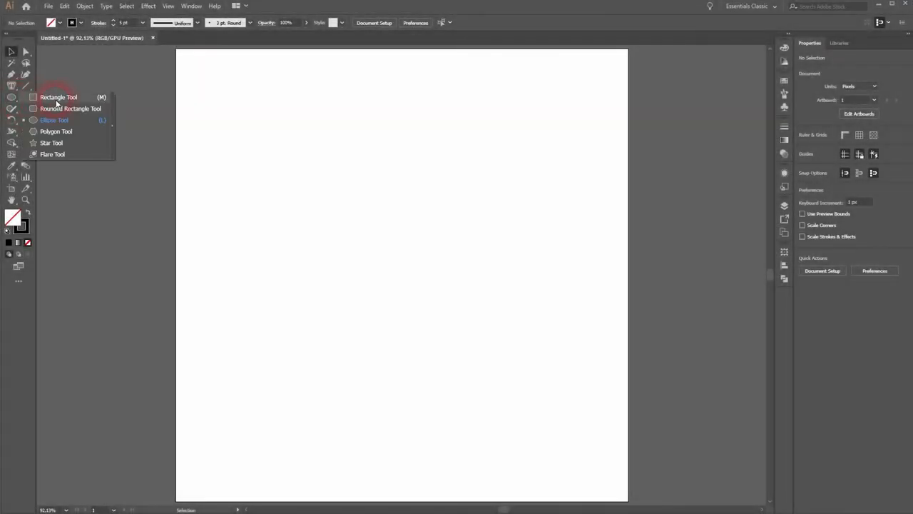
Draw a rounded square, fill it black with no stroke, and centre it on the artboard
{"action": "left_click_drag", "start_coordinate": [327, 173], "coordinate": [417, 284]}
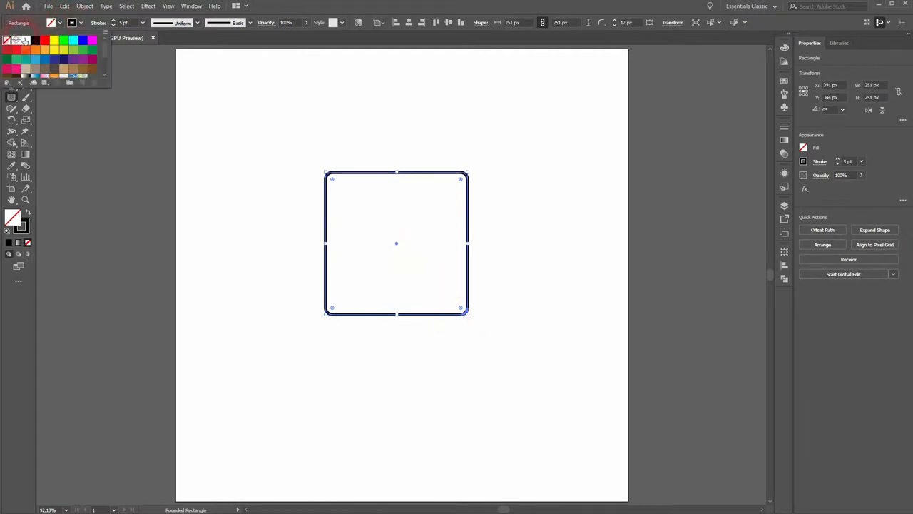
{"action": "left_click", "coordinate": [34, 54]}
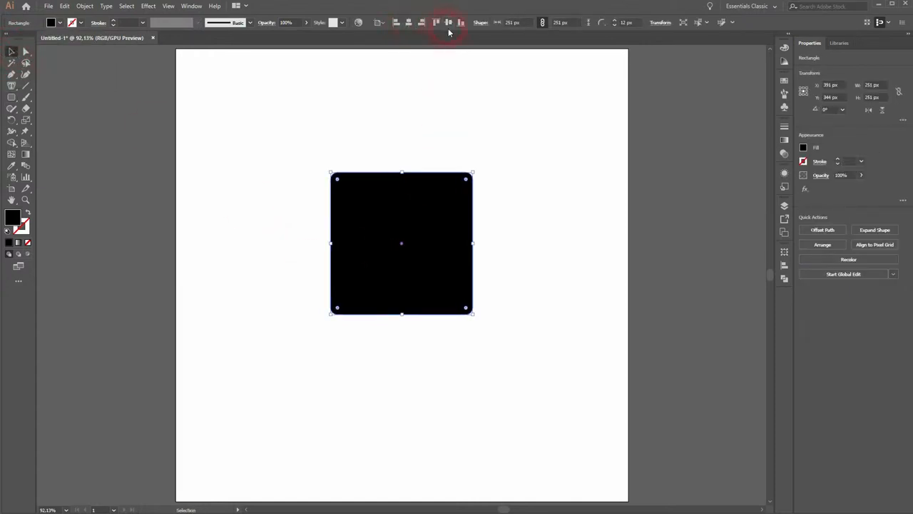
{"action": "left_click", "coordinate": [12, 97]}
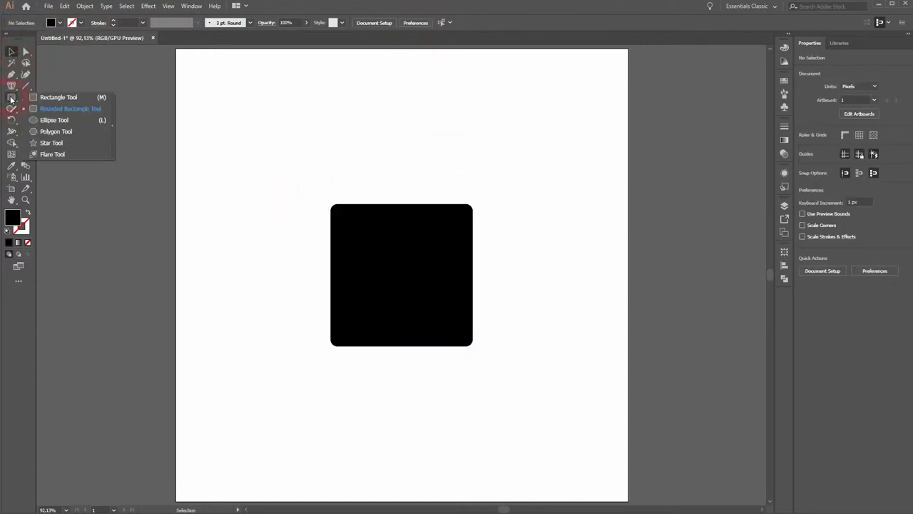
Draw a white-filled circle from the square's centre, sized to nearly fill it, as the clock face
{"action": "left_click", "coordinate": [54, 120]}
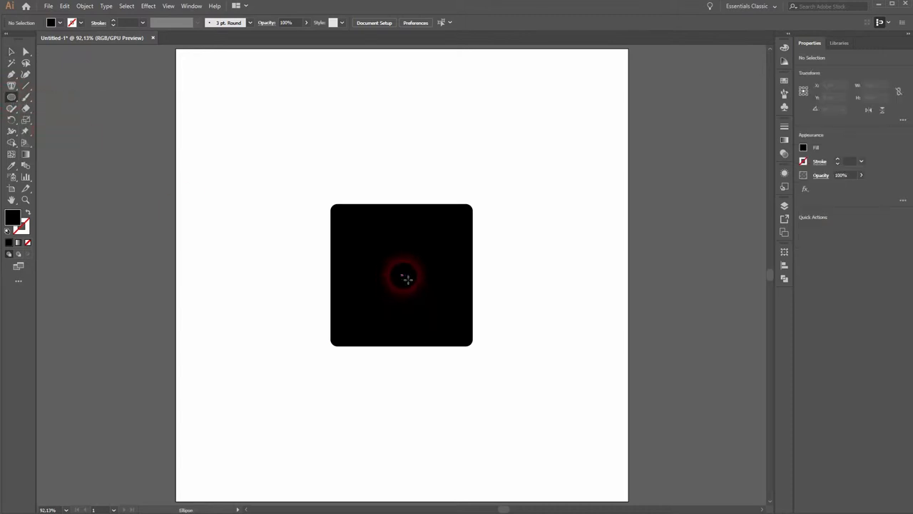
{"action": "left_click_drag", "start_coordinate": [402, 275], "coordinate": [453, 339]}
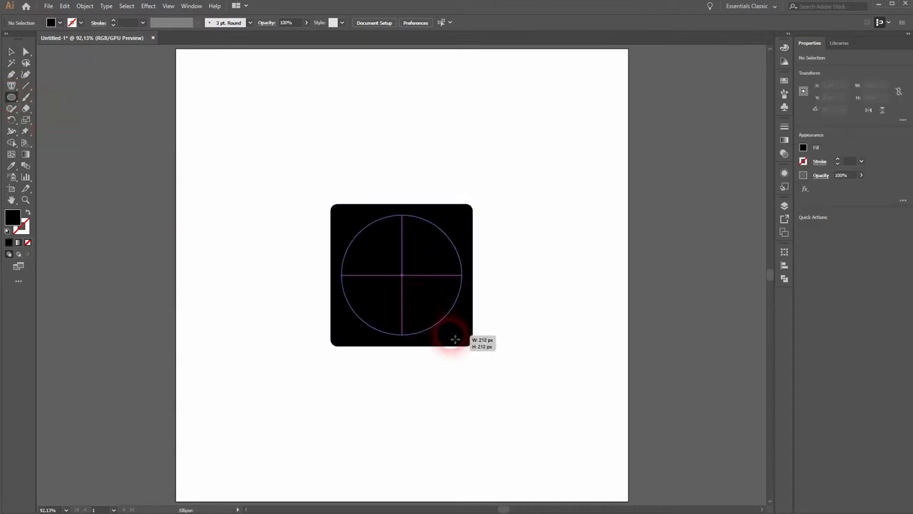
{"action": "left_click_drag", "start_coordinate": [453, 339], "coordinate": [457, 346]}
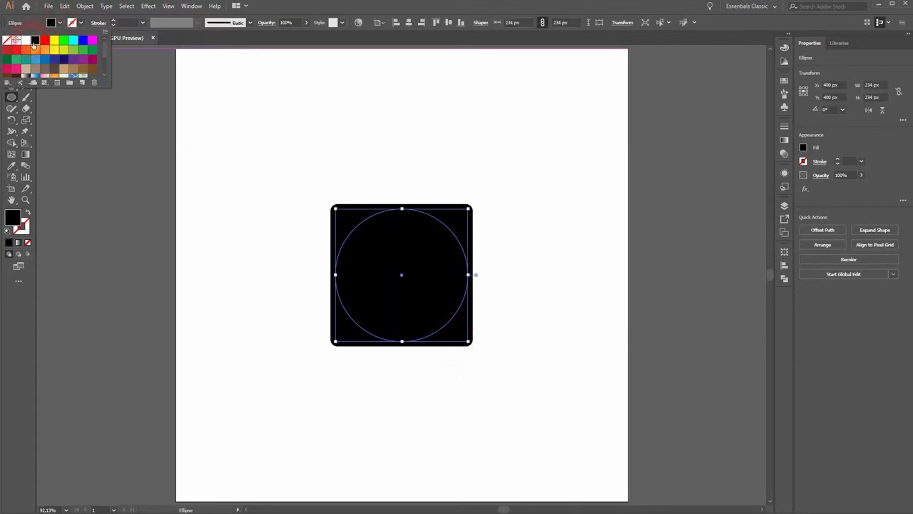
{"action": "left_click", "coordinate": [33, 41]}
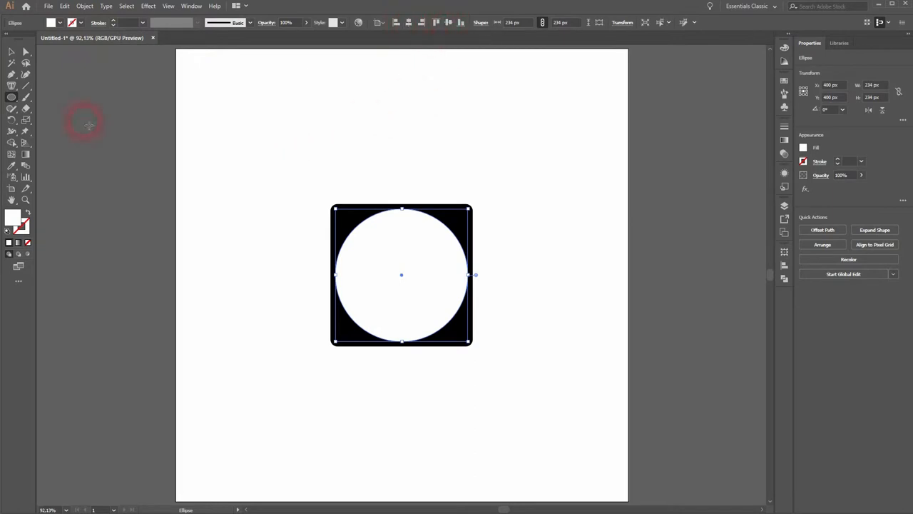
{"action": "left_click", "coordinate": [230, 259]}
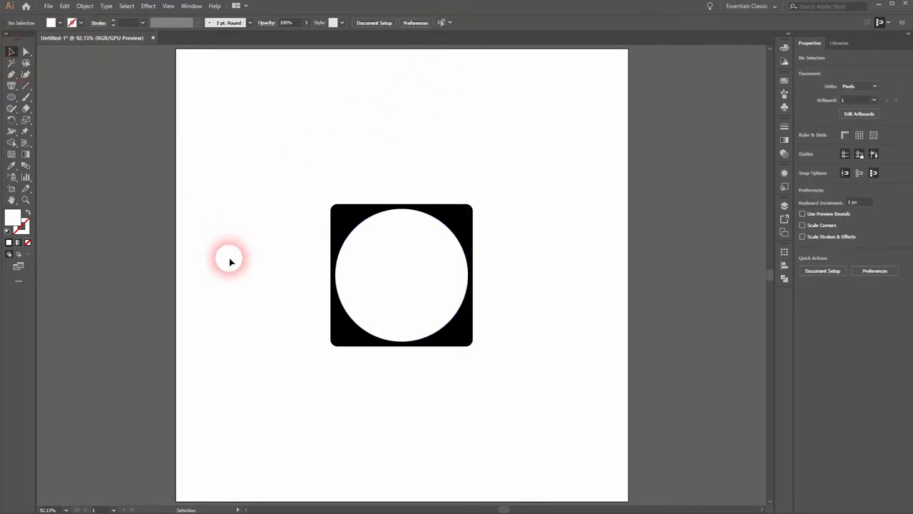
{"action": "left_click", "coordinate": [12, 108]}
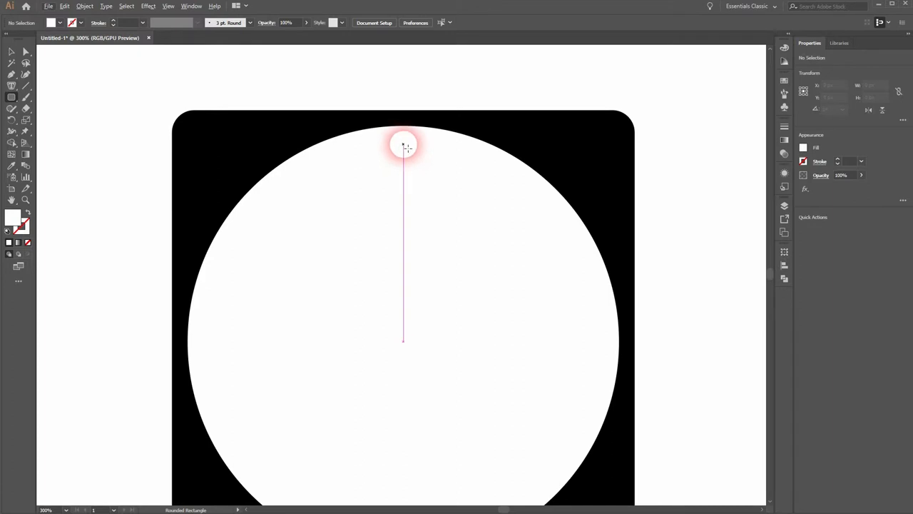
Draw a small rounded-rectangle tick at the top of the face and fill it black
{"action": "left_click_drag", "start_coordinate": [407, 139], "coordinate": [411, 179]}
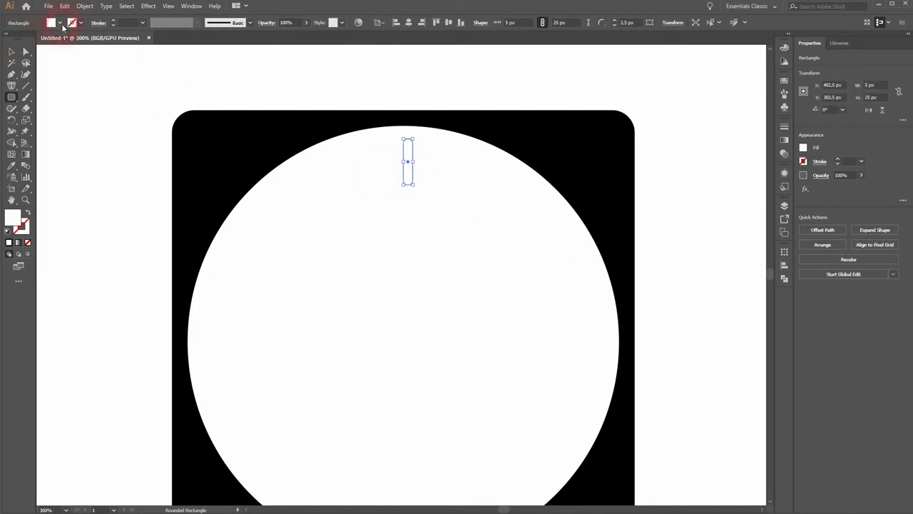
{"action": "left_click", "coordinate": [54, 22]}
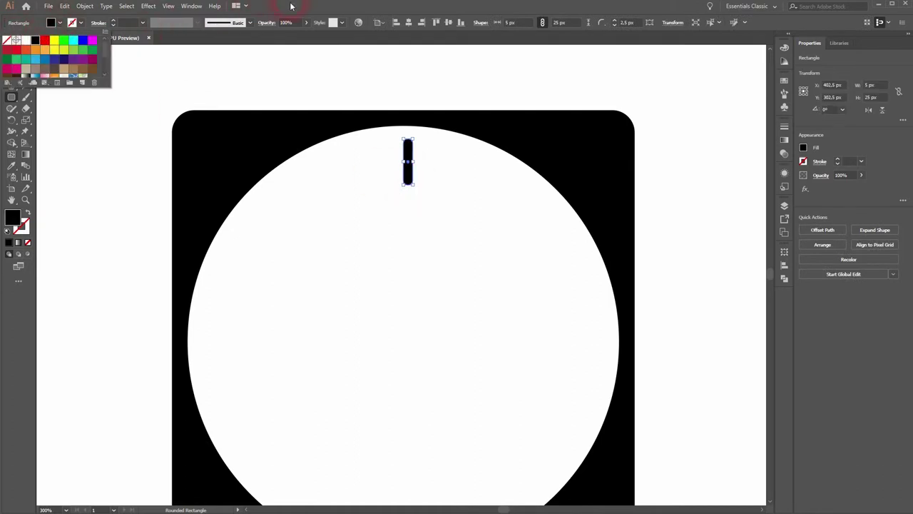
{"action": "left_click", "coordinate": [409, 23]}
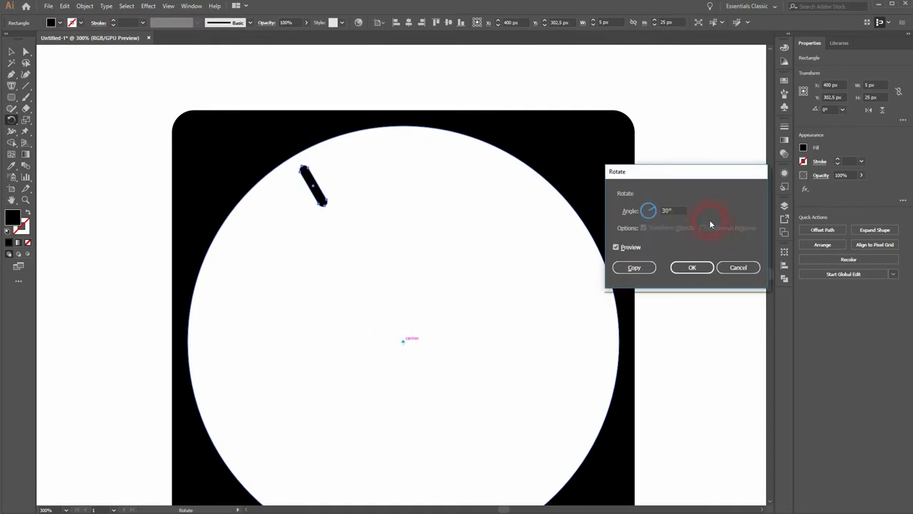
Rotate-copy the tick about the face centre by 360°/12 = 30° to build the twelve hour marks
{"action": "left_click", "coordinate": [665, 210]}
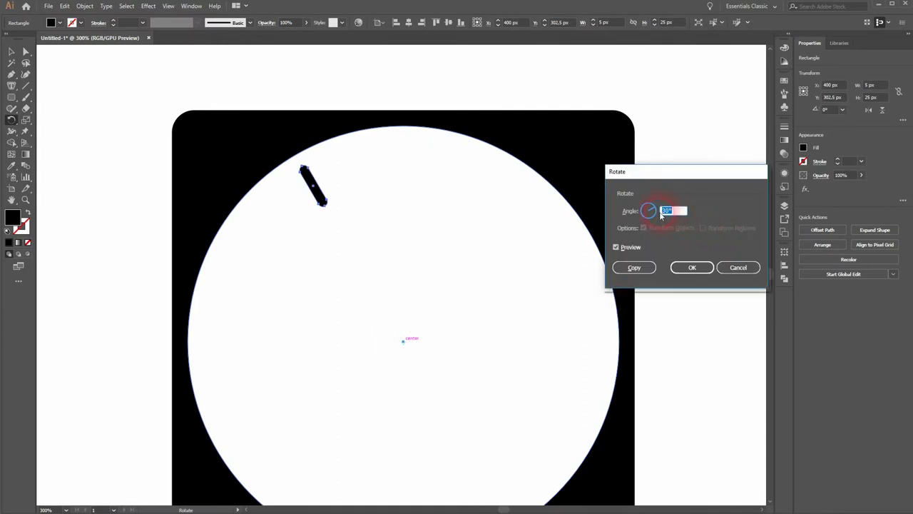
{"action": "type", "text": "360"}
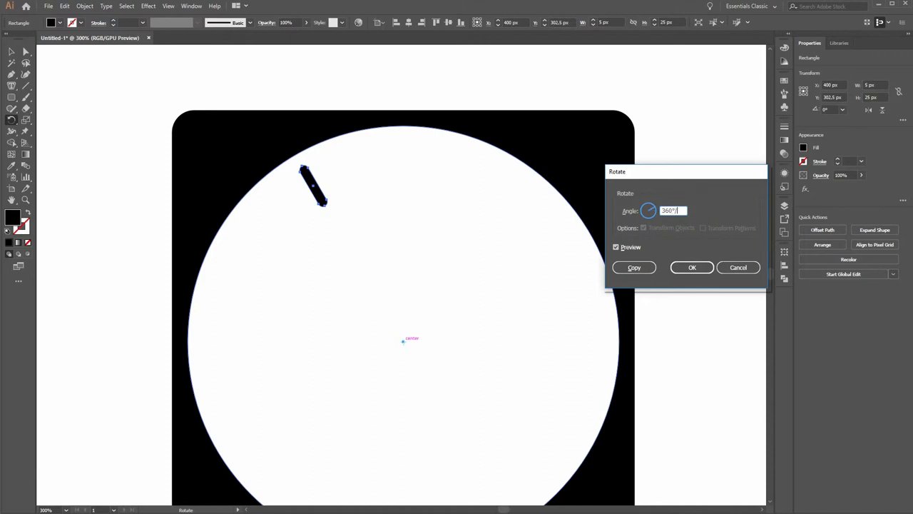
{"action": "type", "text": "12"}
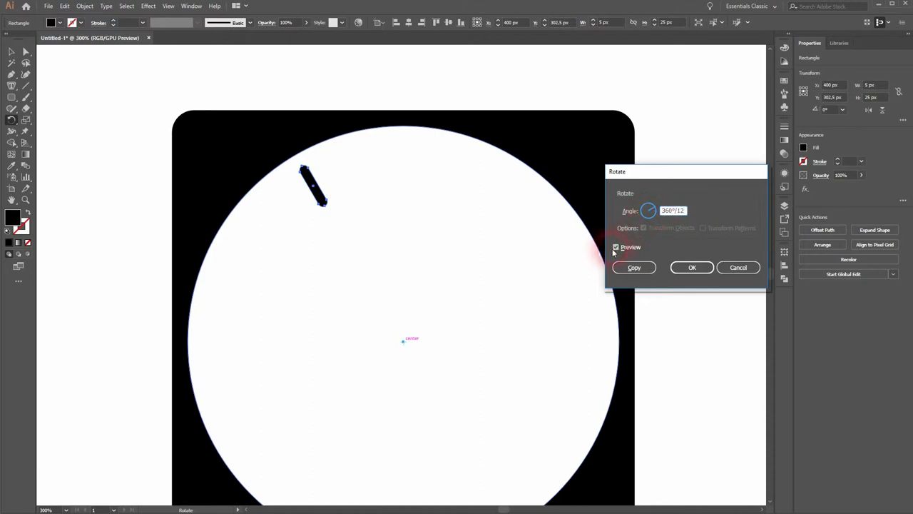
{"action": "type", "text": "30°"}
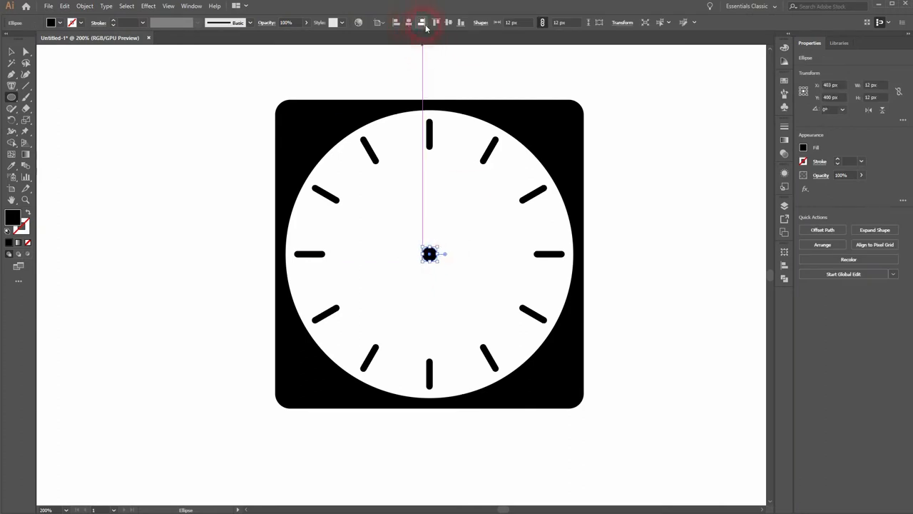
{"action": "mouse_move", "coordinate": [11, 53]}
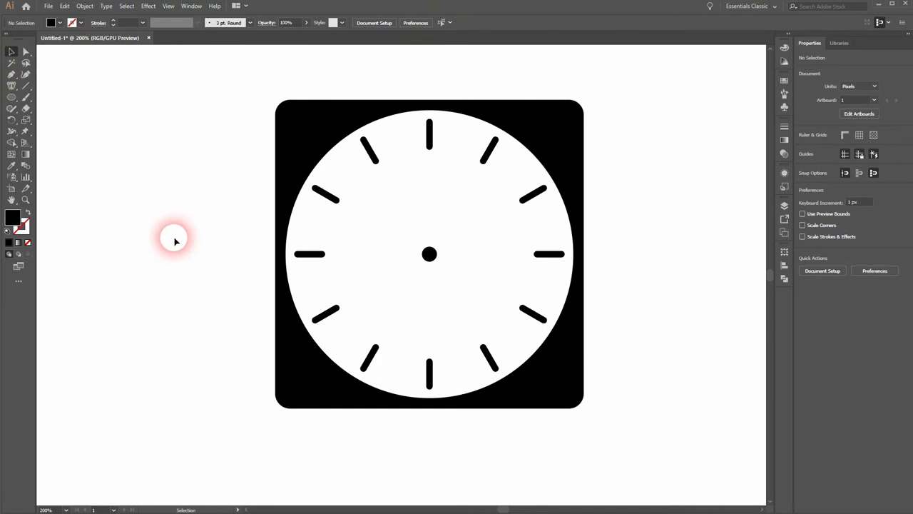
Draw a vertical line from the centre dot up to twelve o'clock with a 4 pt black stroke
{"action": "left_click", "coordinate": [11, 85]}
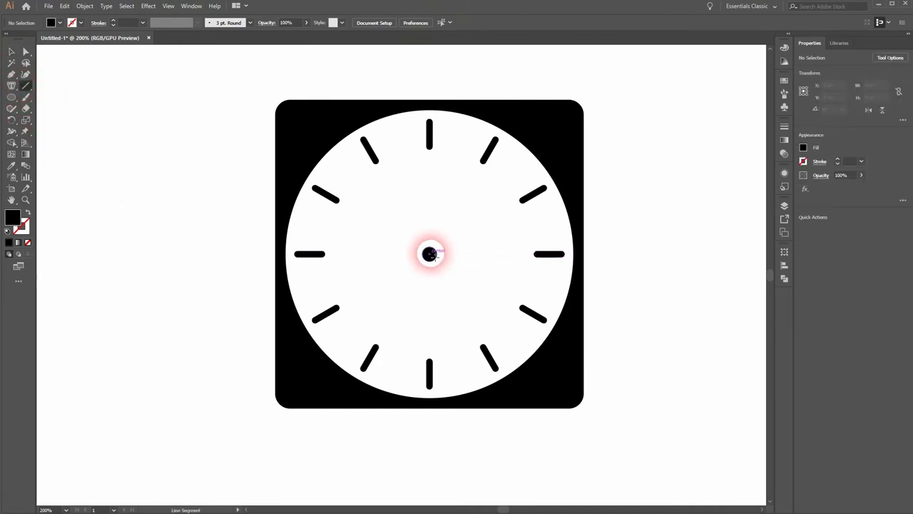
{"action": "left_click_drag", "start_coordinate": [429, 254], "coordinate": [429, 189]}
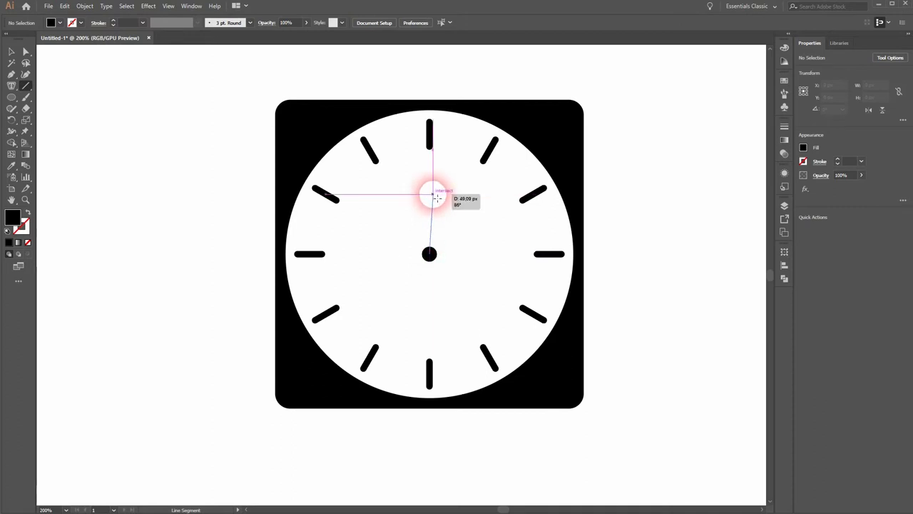
{"action": "left_click_drag", "start_coordinate": [432, 194], "coordinate": [429, 136]}
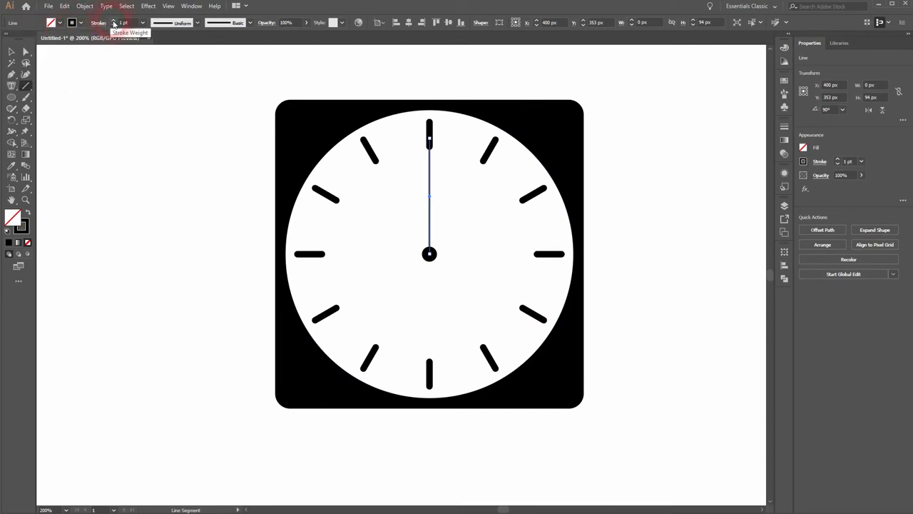
{"action": "left_click", "coordinate": [114, 23]}
{"action": "type", "text": "4"}
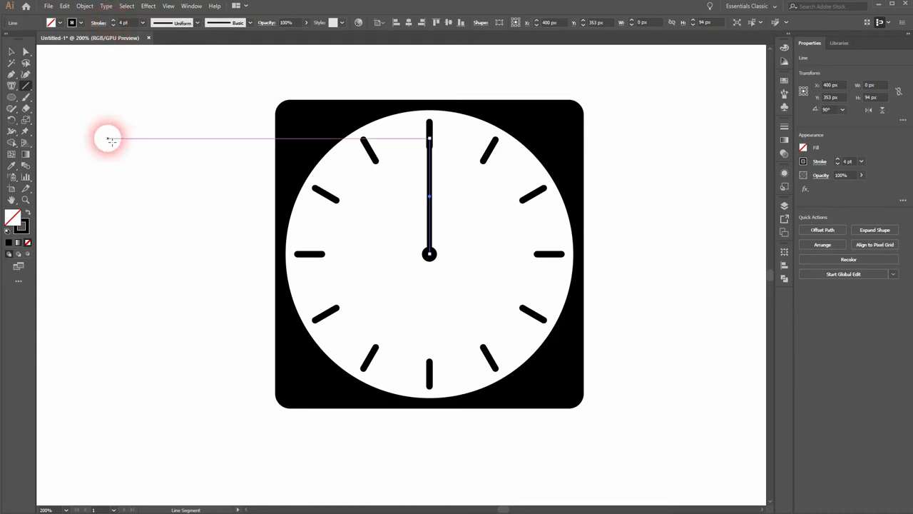
{"action": "left_click", "coordinate": [784, 129]}
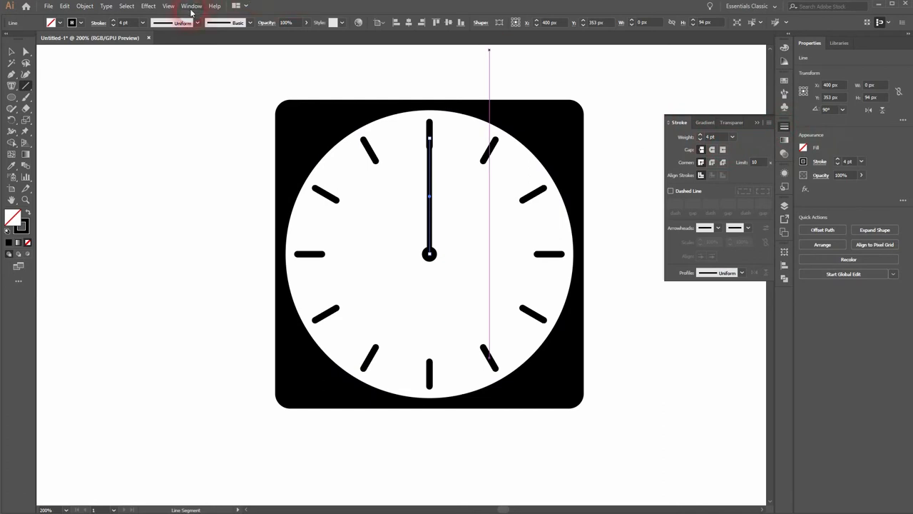
Show the Stroke panel from the Window menu
{"action": "left_click", "coordinate": [191, 5]}
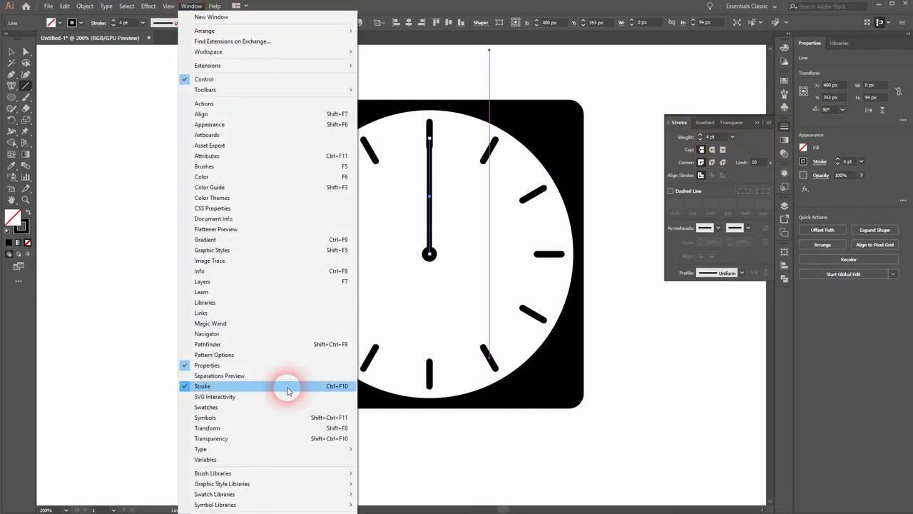
{"action": "left_click", "coordinate": [203, 386]}
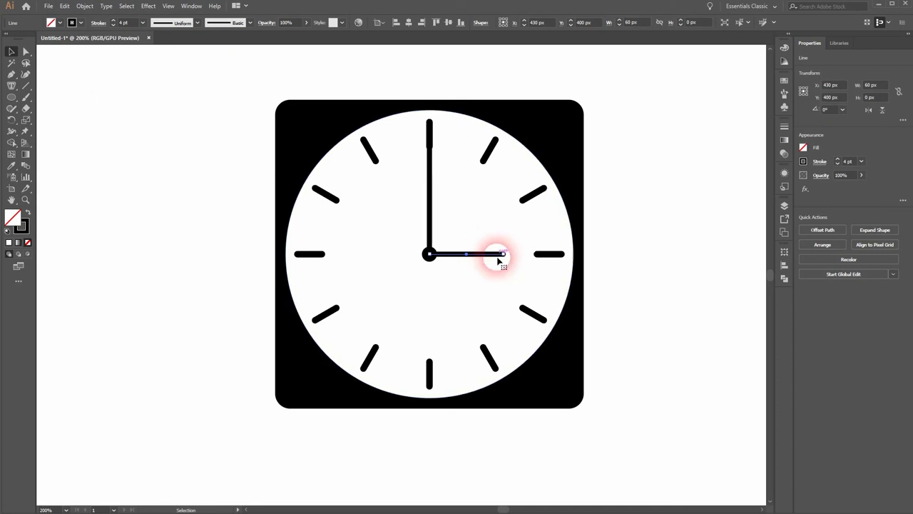
Add the short hand toward three and shorten the upright hand so the clock reads three o'clock
{"action": "left_click", "coordinate": [120, 205]}
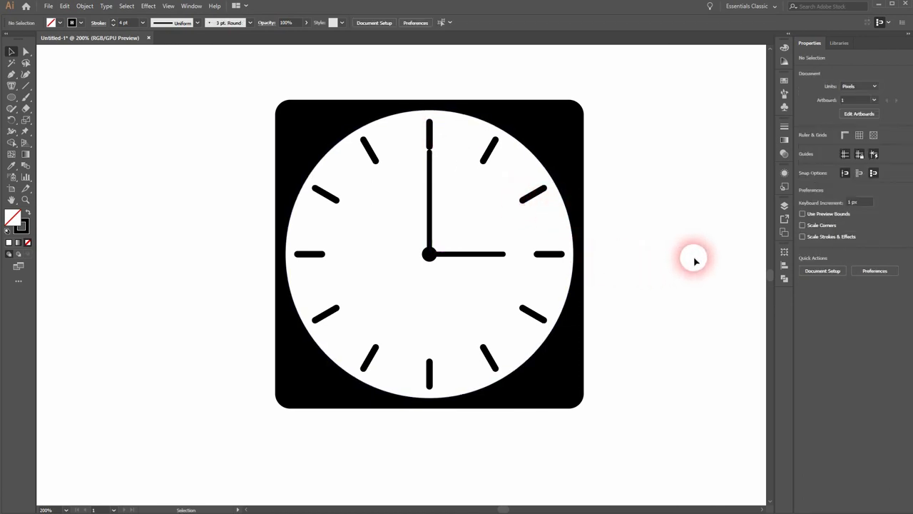
{"action": "left_click", "coordinate": [427, 159]}
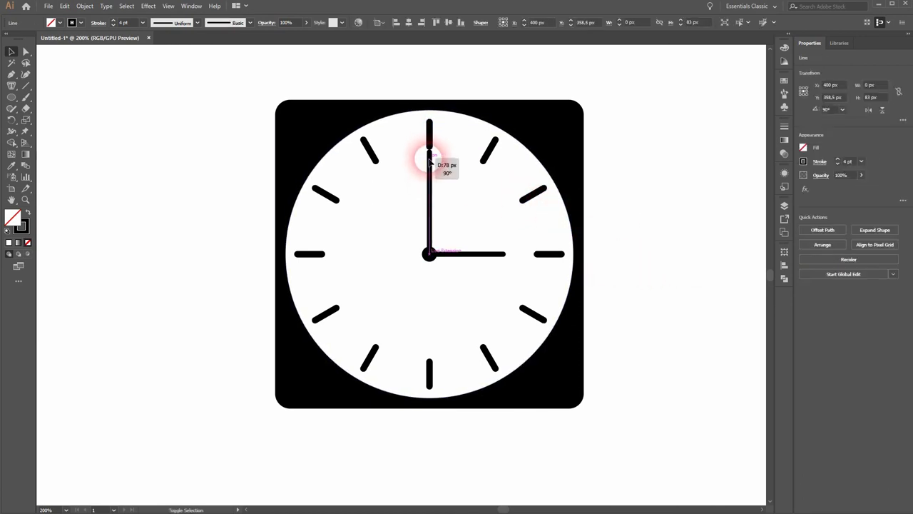
{"action": "left_click_drag", "start_coordinate": [428, 150], "coordinate": [503, 253]}
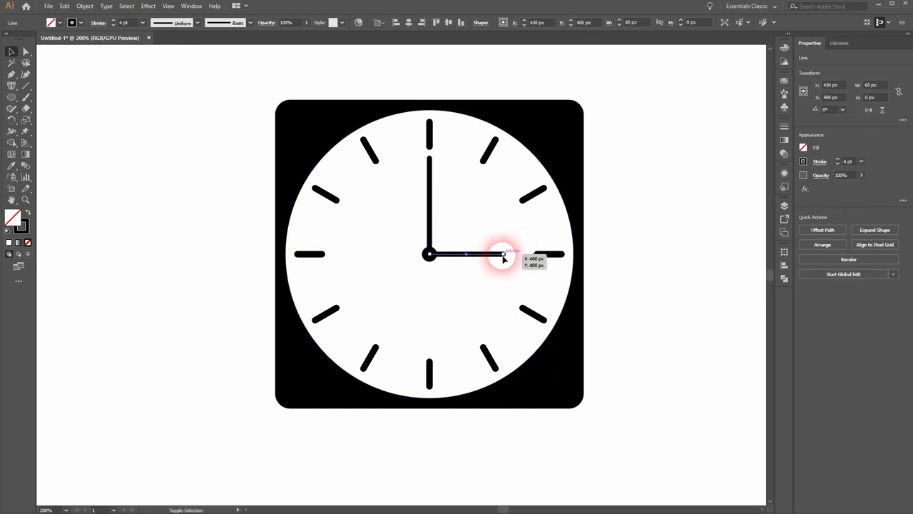
{"action": "left_click", "coordinate": [716, 312]}
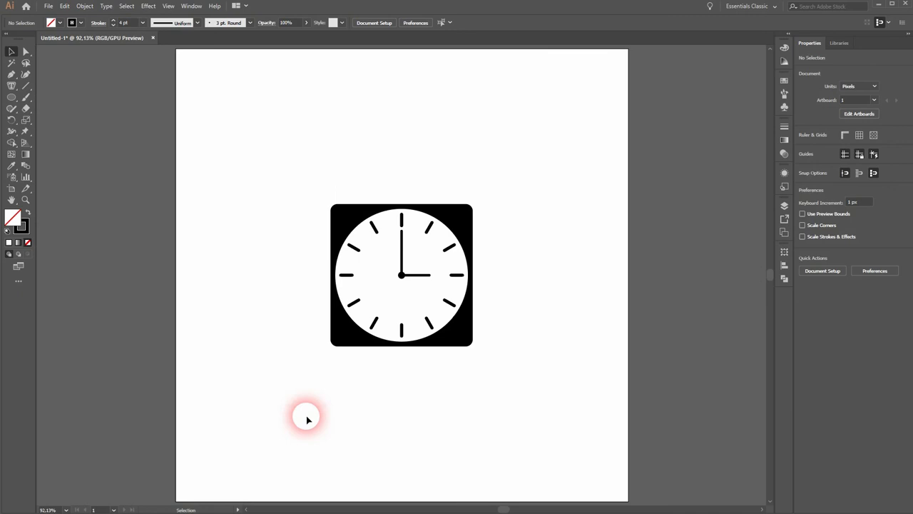
{"action": "mouse_move", "coordinate": [345, 400]}
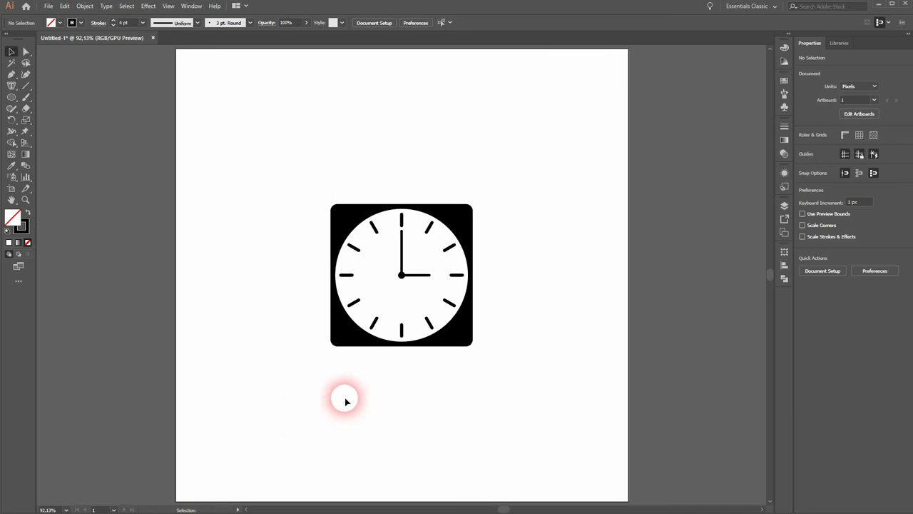